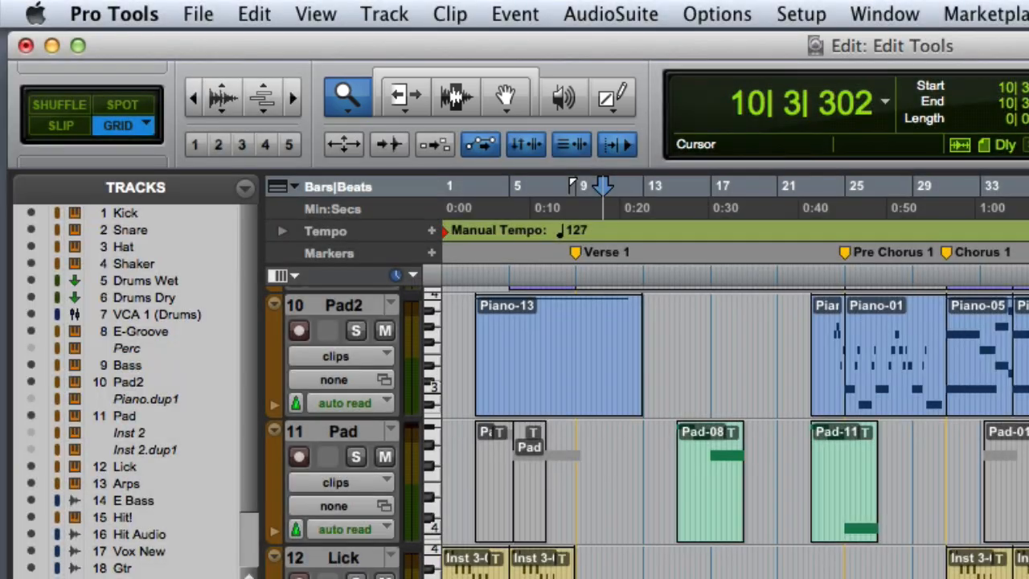
- Select the Zoomer tool to zoom in on the Pad-08 clip
left_click(405, 96)
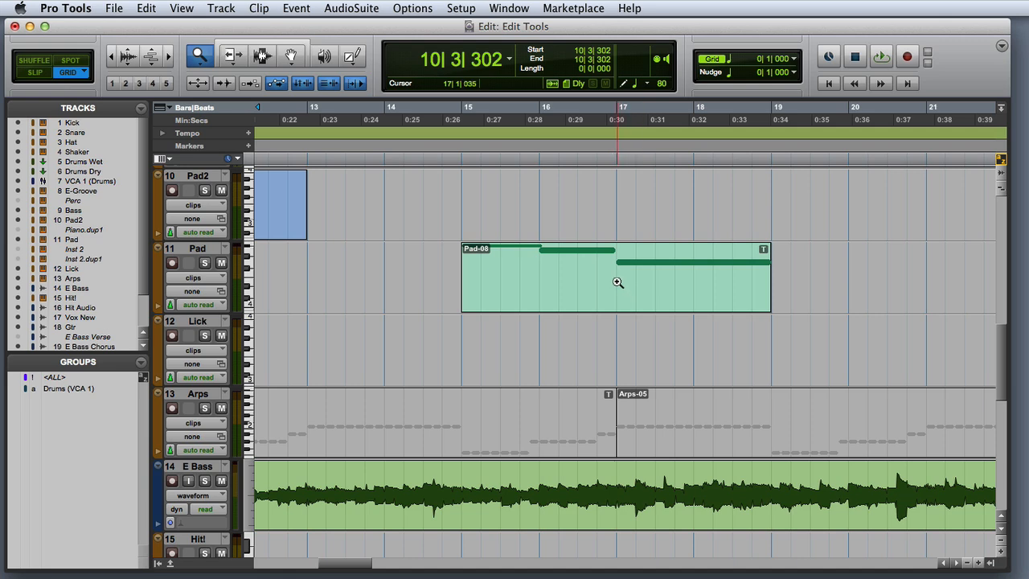
mouse_move(617, 283)
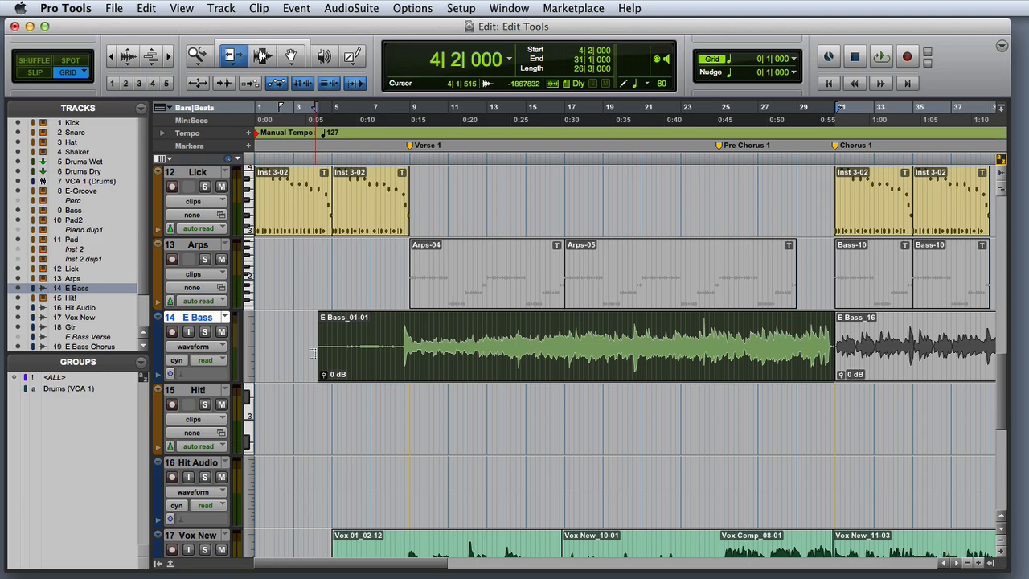
left_click(261, 54)
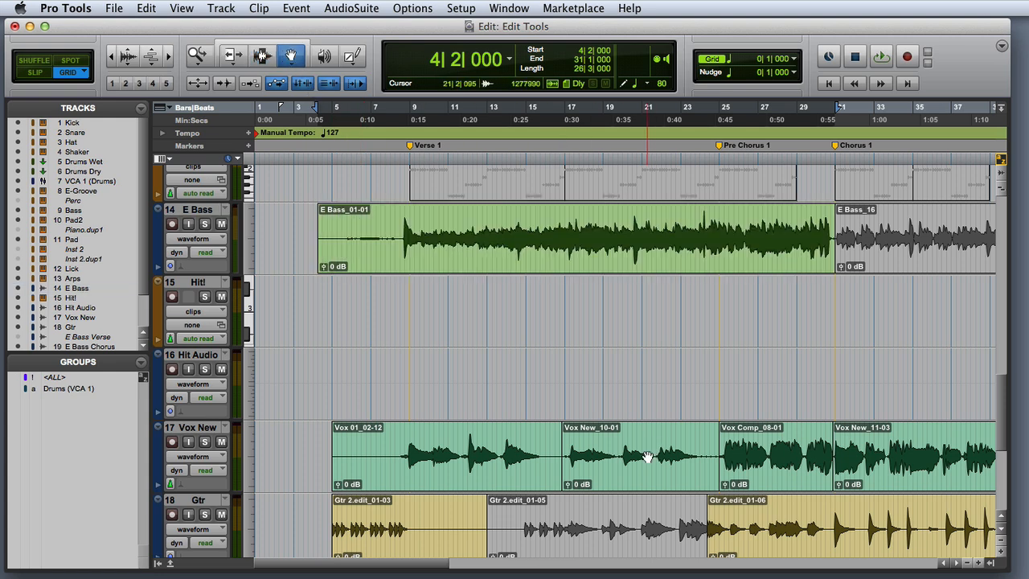
- Bring the Vox New and Gtr tracks into view with the Grabber tool chosen
left_click(640, 456)
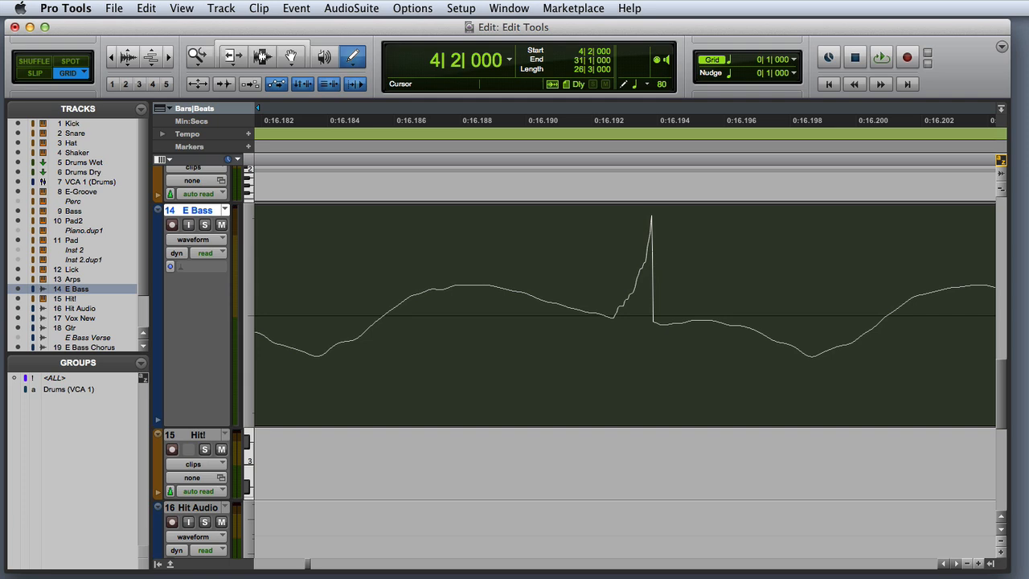
- Apply the Pencil tool to the sample-level E Bass spike in the waveform
left_click(602, 337)
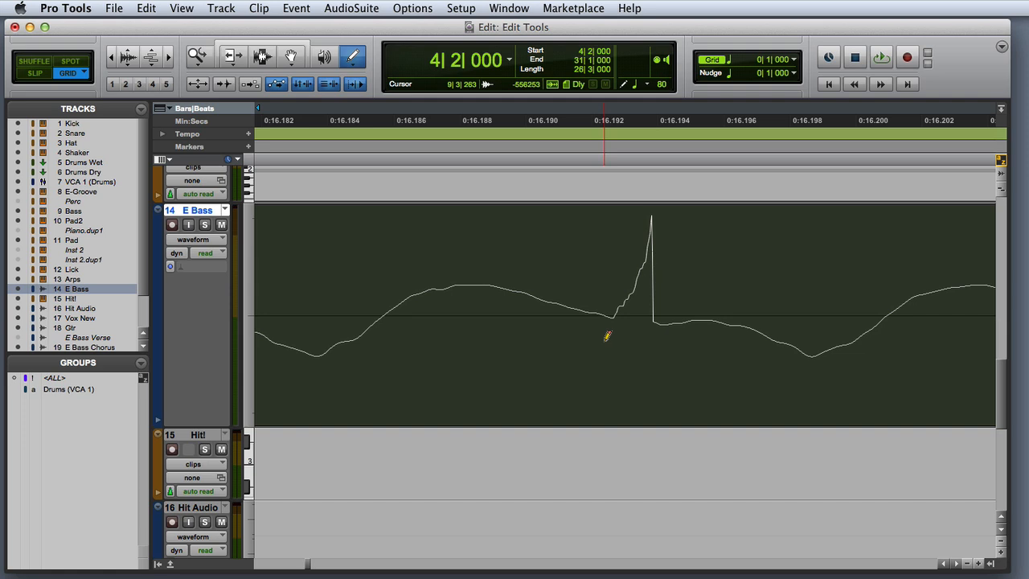
mouse_move(609, 309)
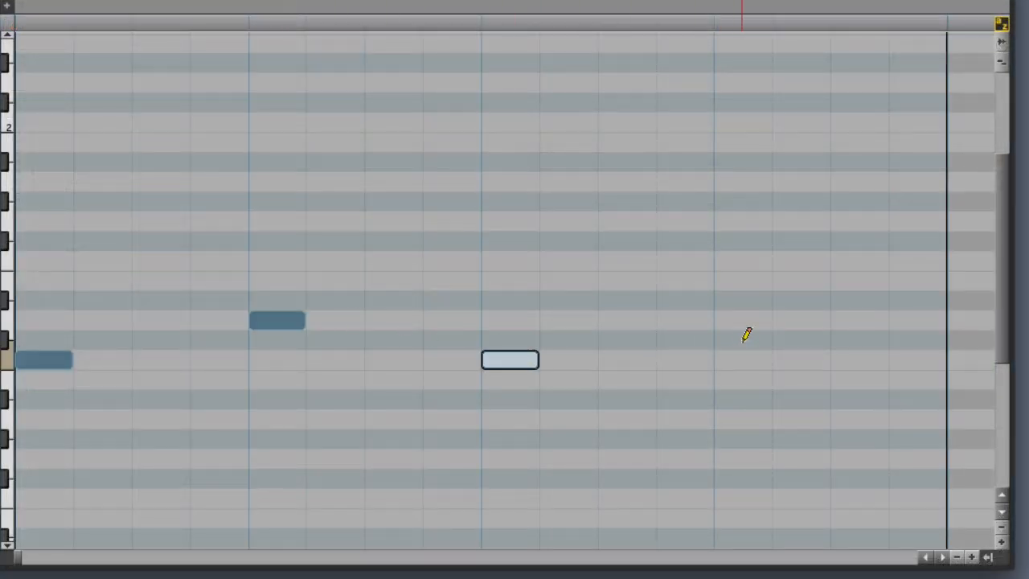
- Draw a short MIDI note in the piano-roll grid with the Pencil tool
left_click(743, 320)
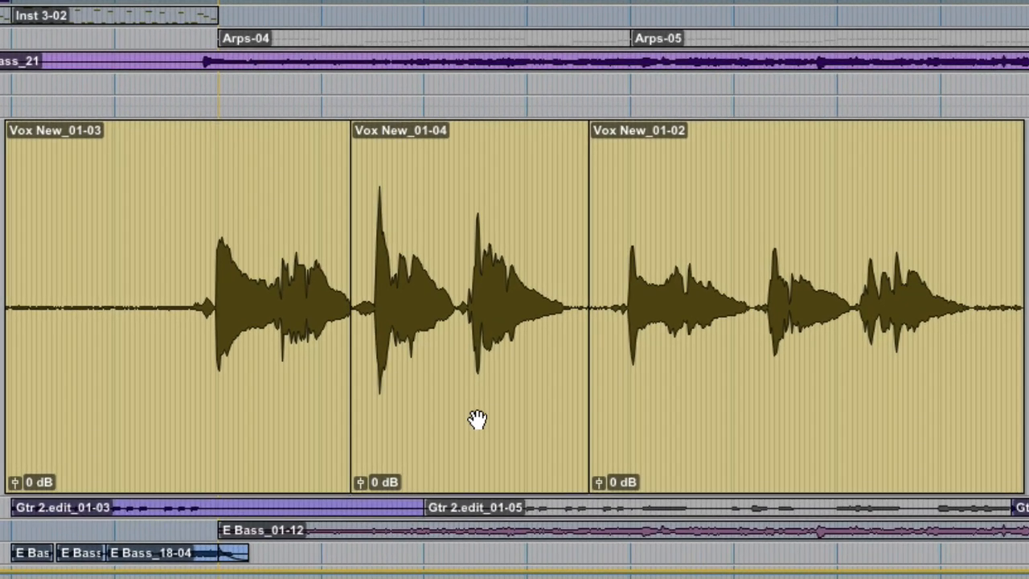
mouse_move(417, 350)
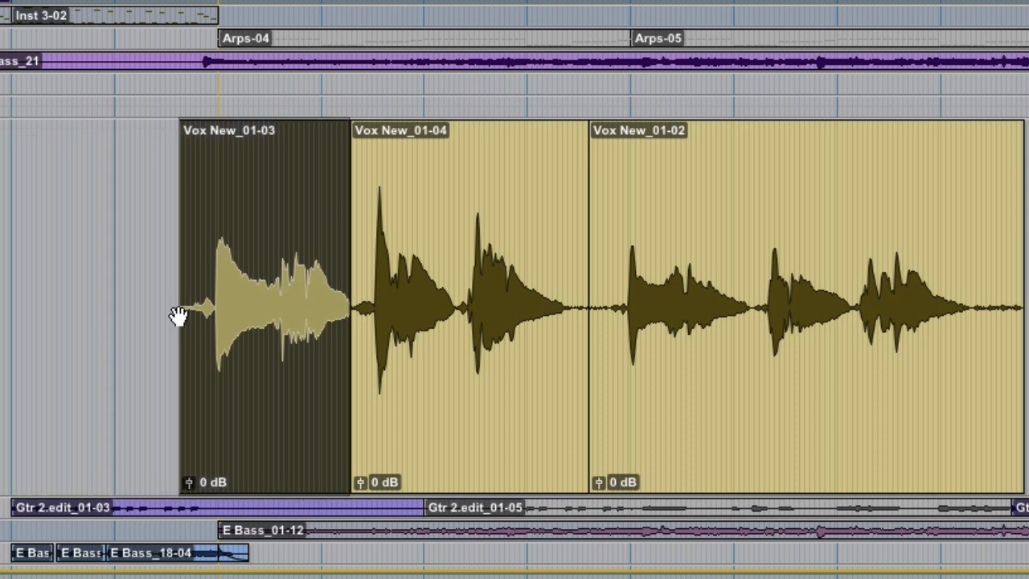
mouse_move(415, 188)
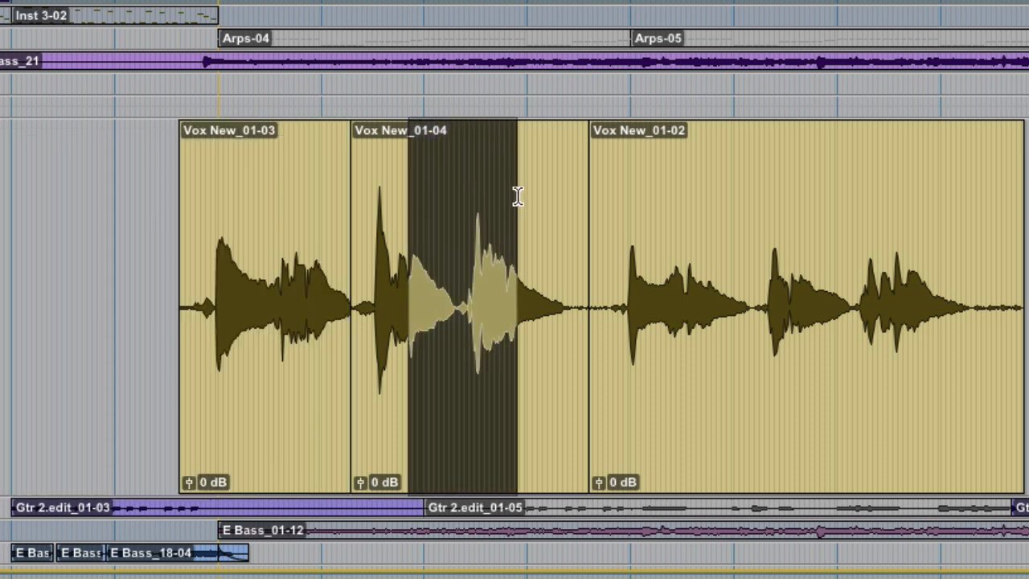
mouse_move(797, 418)
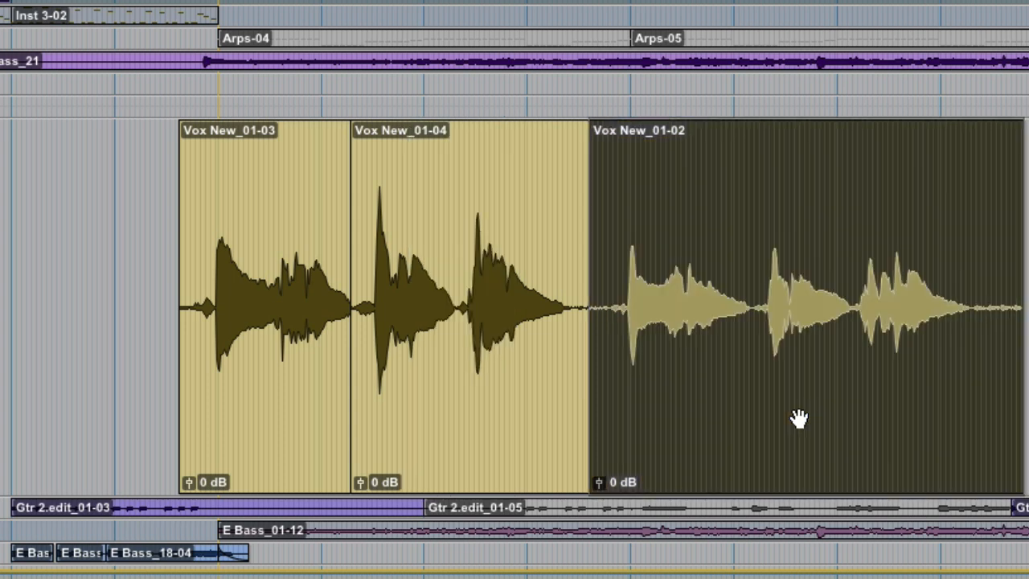
mouse_move(384, 150)
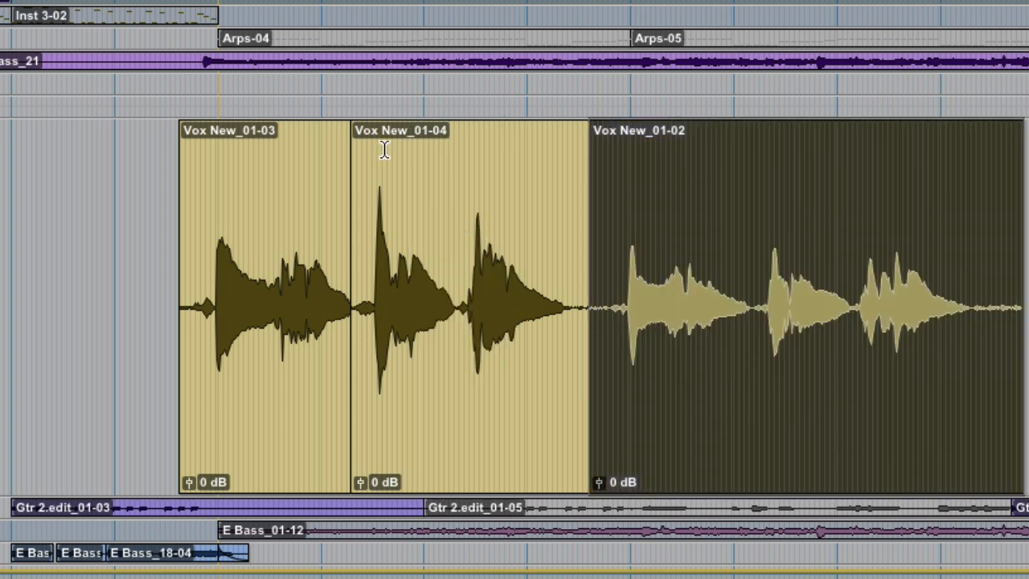